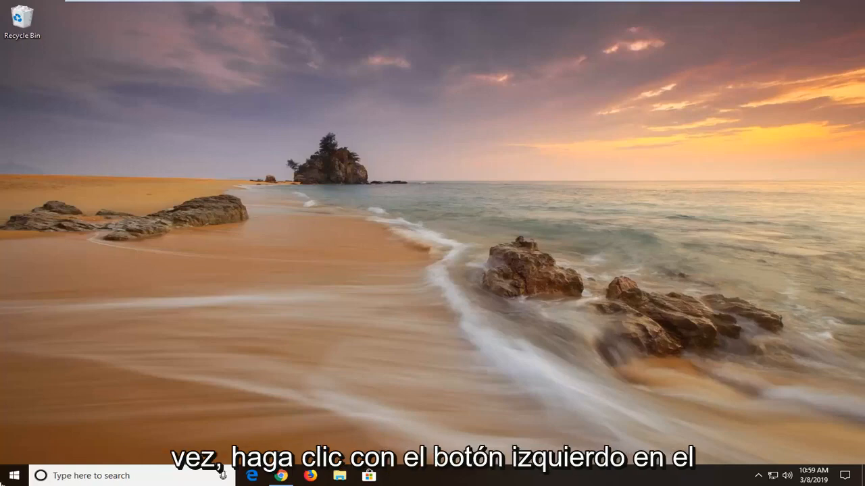
# Open Windows Settings from the Start menu's gear icon
pyautogui.click(10, 475)
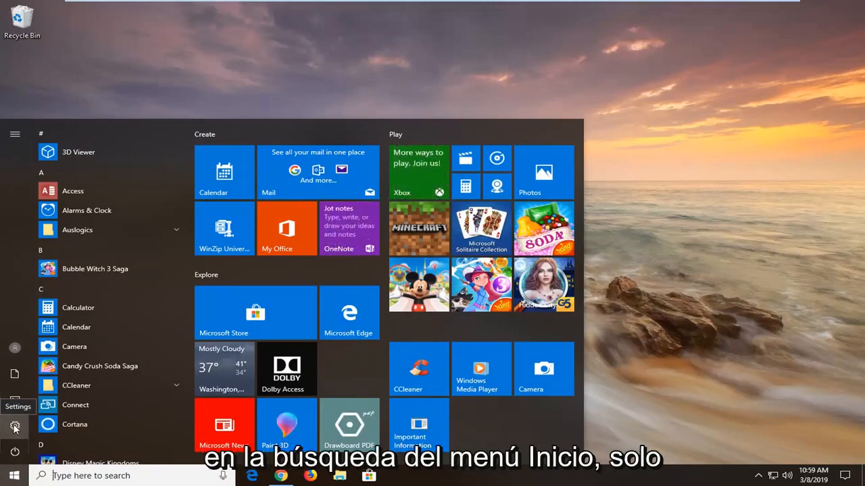
pyautogui.click(14, 427)
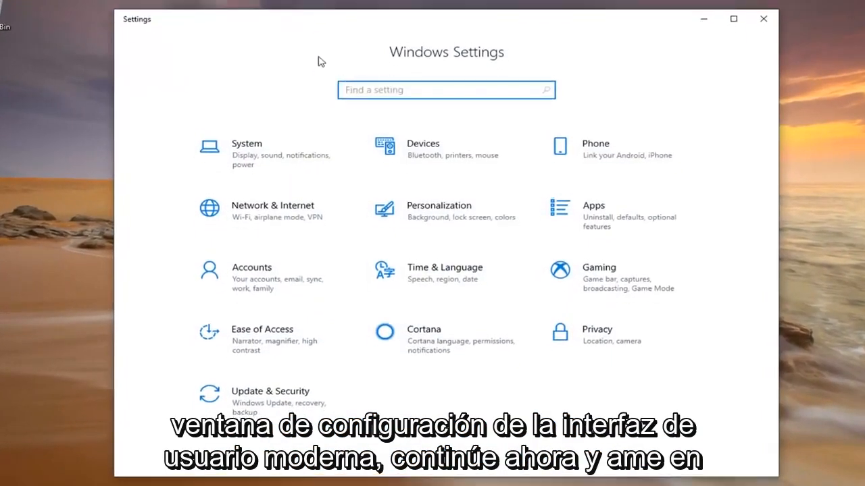
pyautogui.moveTo(270, 215)
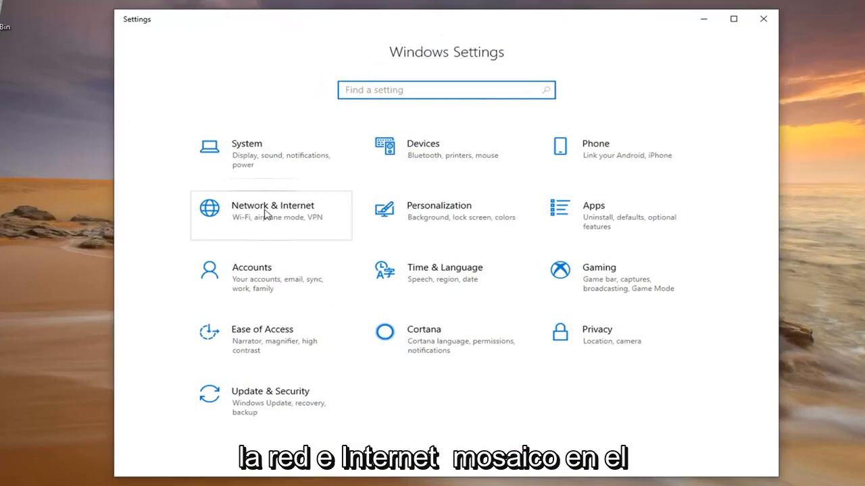
# Go to Network & Internet, then Ethernet, and open Change adapter options
pyautogui.click(273, 215)
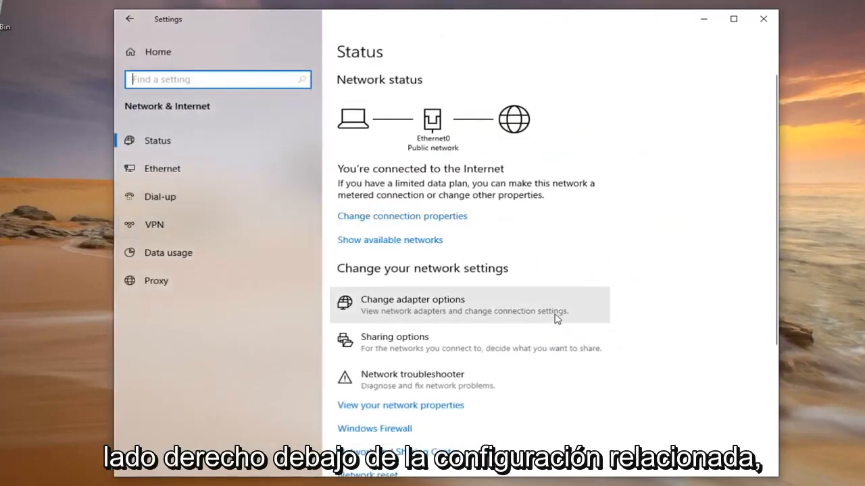
pyautogui.scroll(-3)
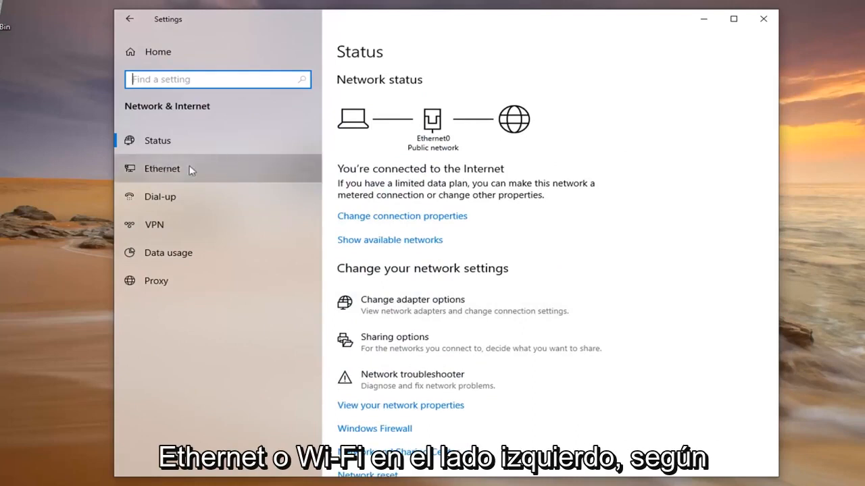
pyautogui.click(162, 168)
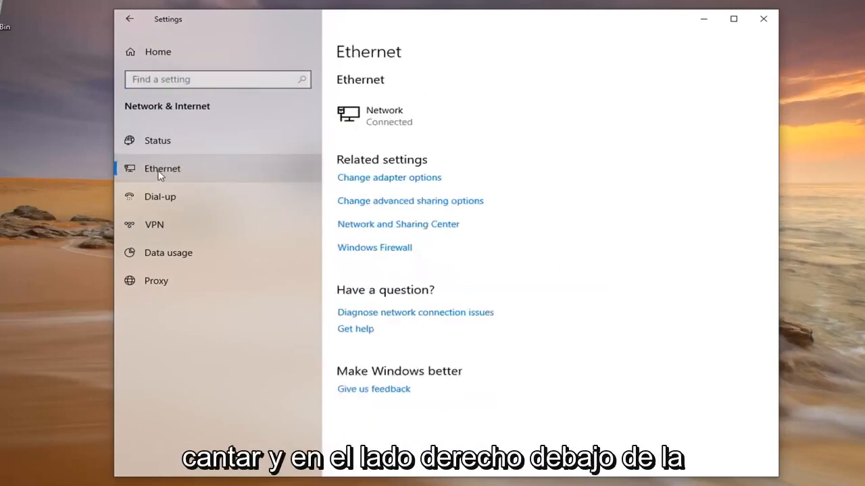
pyautogui.moveTo(347, 169)
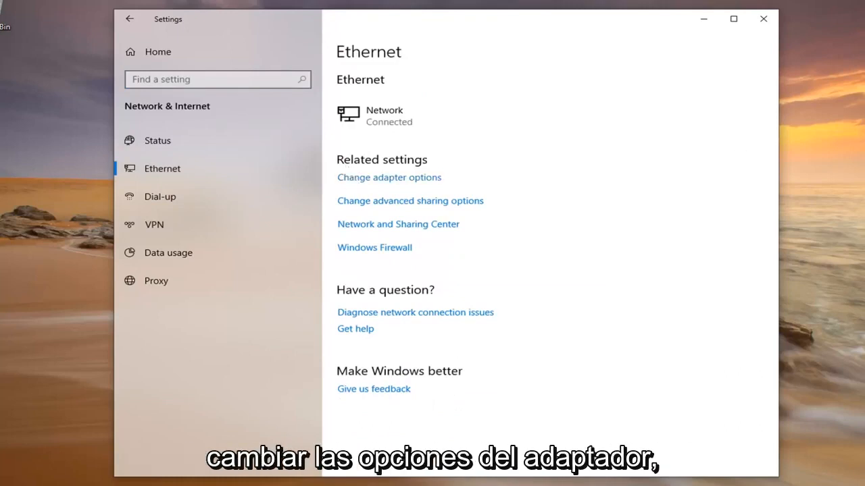
pyautogui.click(389, 177)
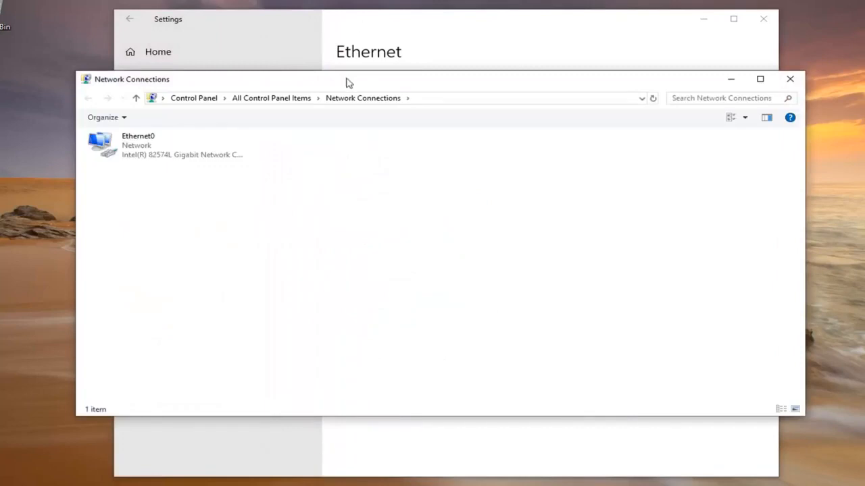
# Open Ethernet0's Properties and the Internet Protocol Version 4 (TCP/IPv4) settings
pyautogui.click(138, 141)
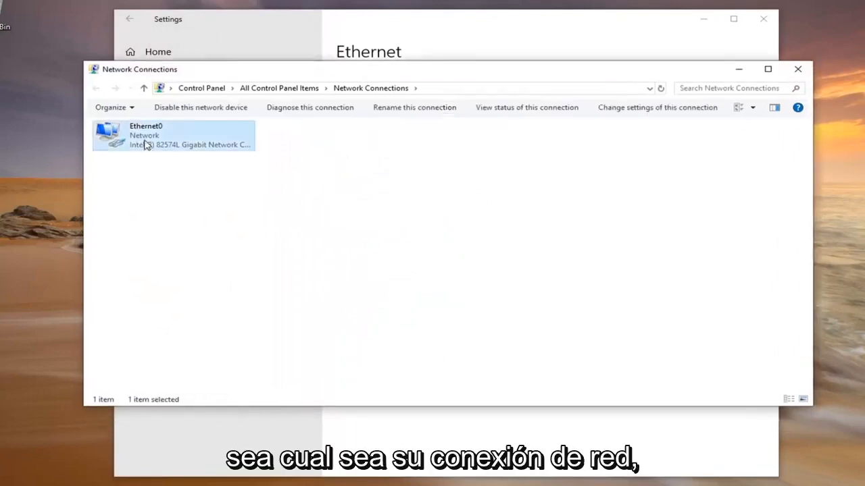
pyautogui.rightClick(145, 135)
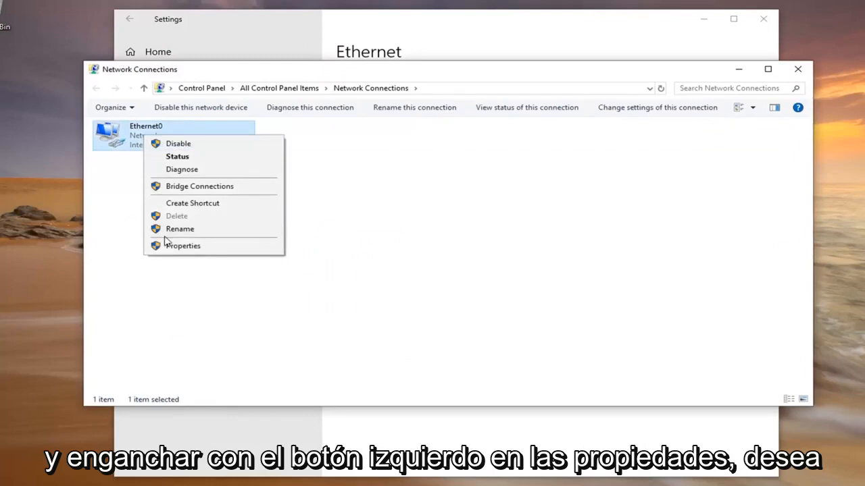
pyautogui.click(183, 245)
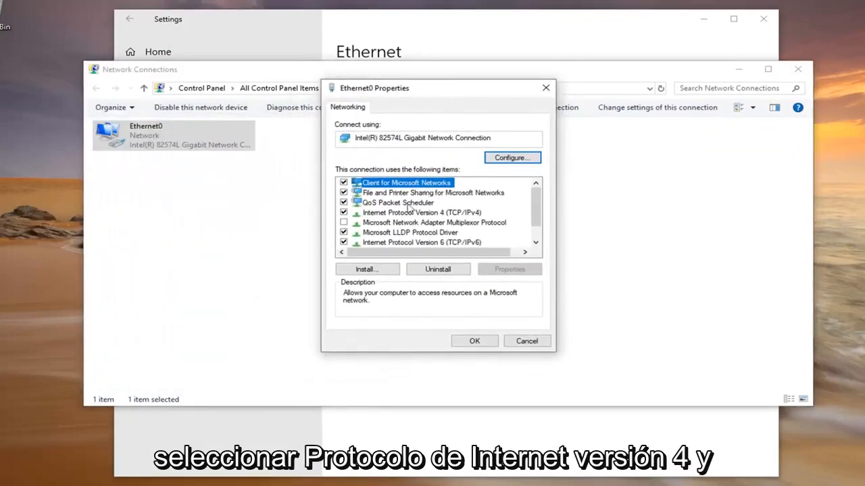
pyautogui.click(423, 212)
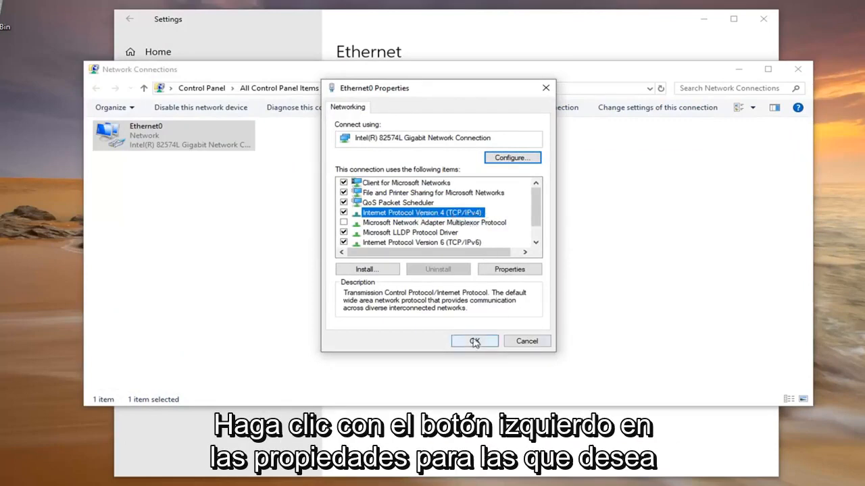
pyautogui.click(509, 269)
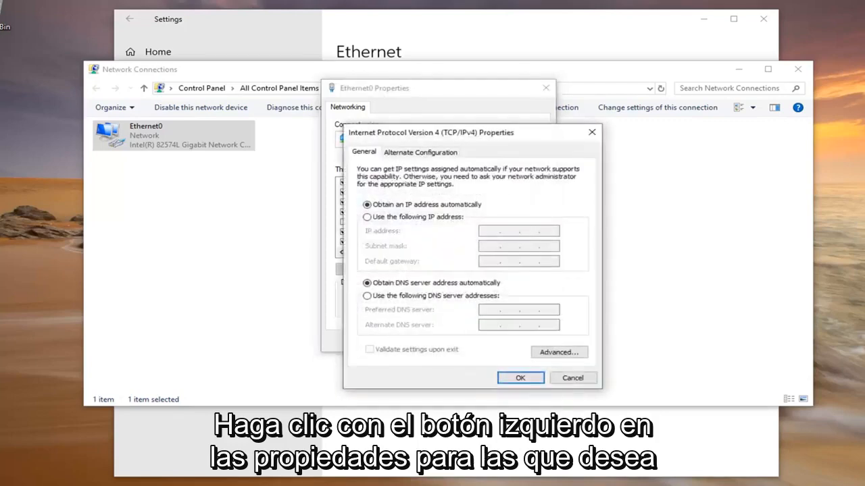
pyautogui.moveTo(387, 227)
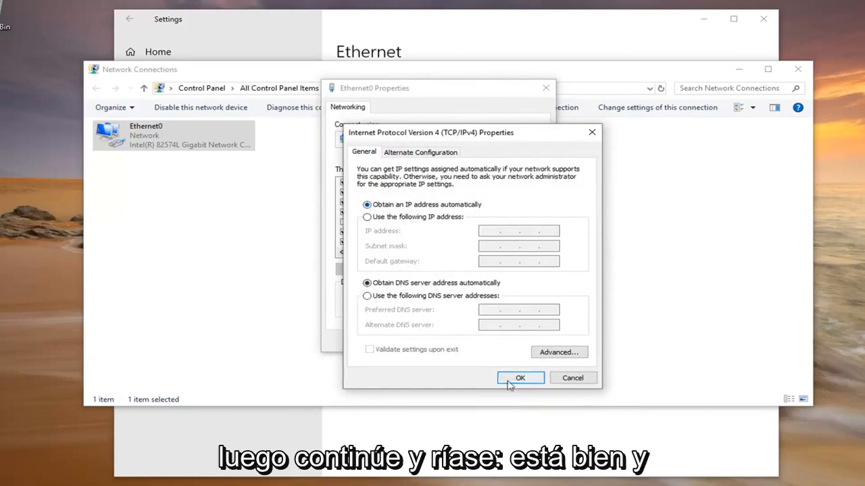
# Accept automatic IP and DNS addresses with OK and close Network Connections
pyautogui.click(519, 377)
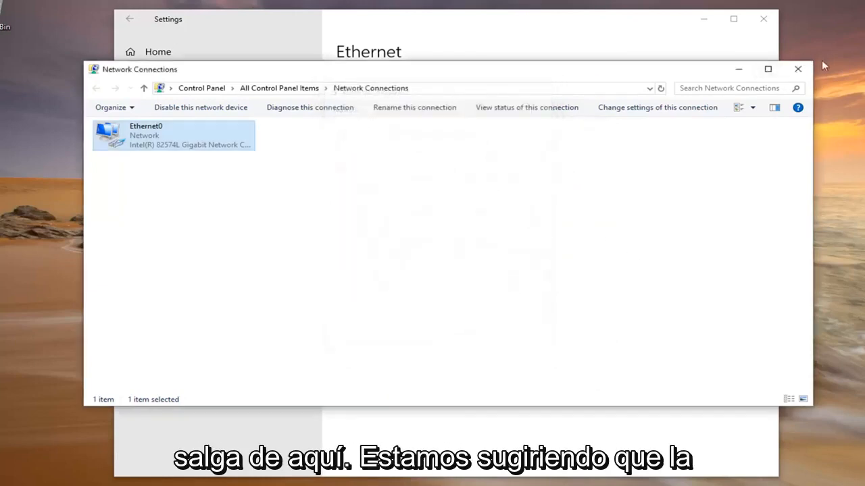
pyautogui.click(798, 69)
pyautogui.write('troubleshoot')
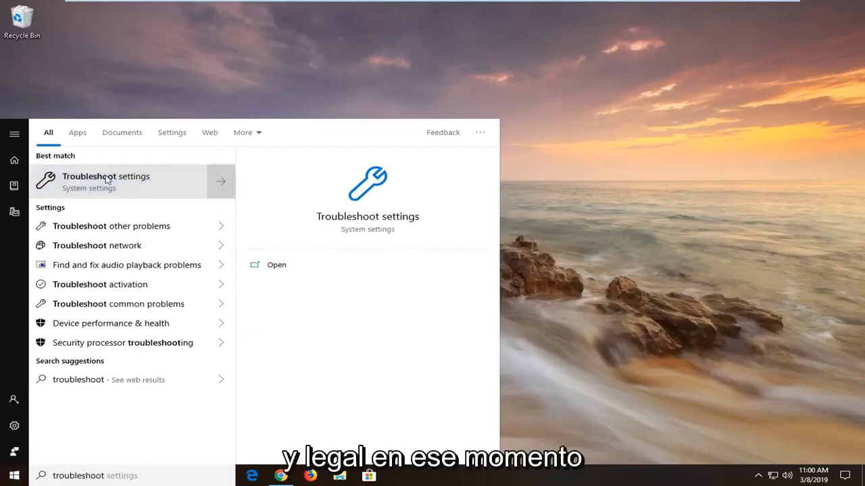
# Choose the Troubleshoot settings result from the Start search
pyautogui.click(106, 181)
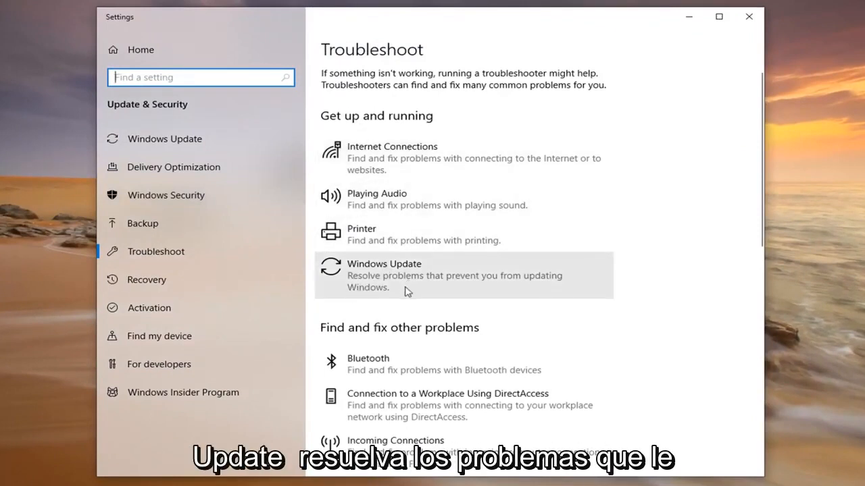
# Expand Windows Update under Get up and running and run its troubleshooter
pyautogui.click(463, 275)
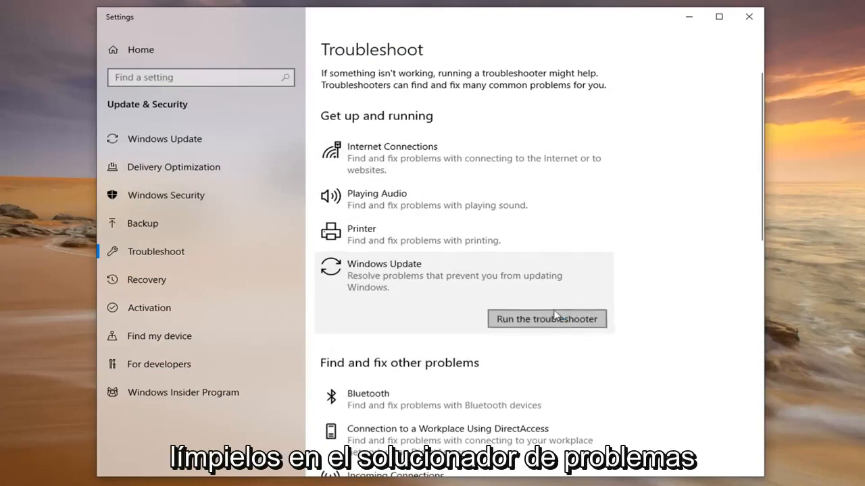
pyautogui.click(547, 319)
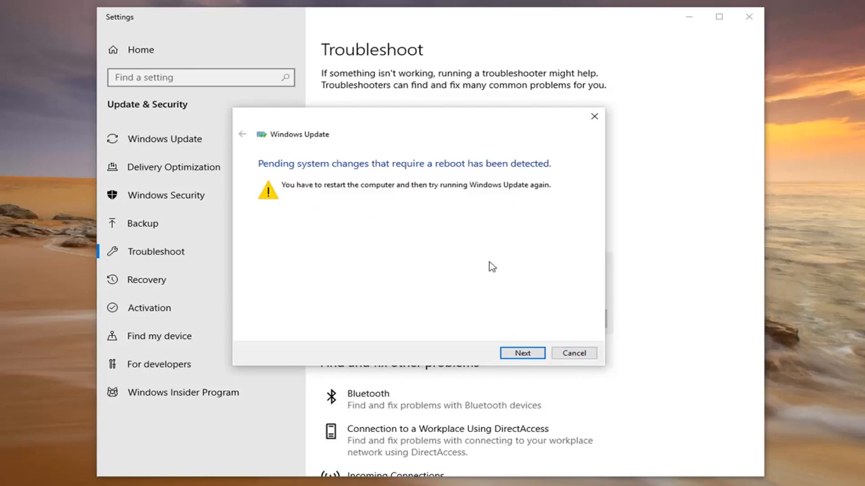
# Continue past the pending reboot notice, then close the troubleshooter and Settings
pyautogui.click(521, 352)
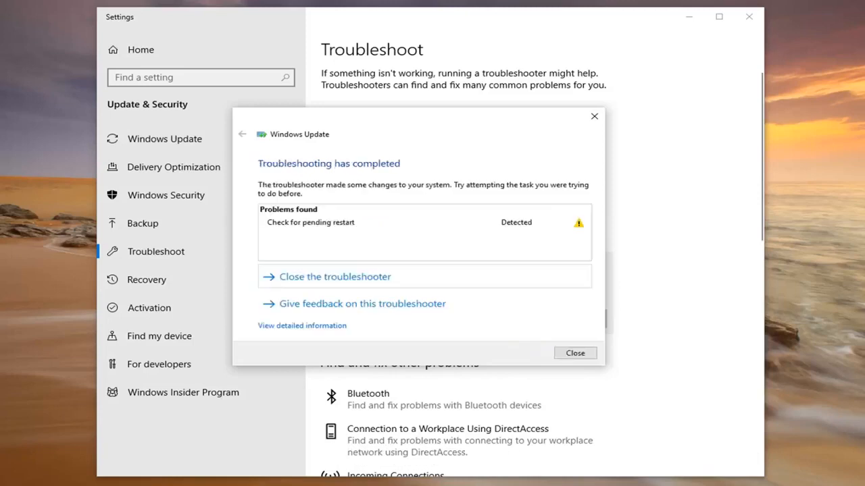
pyautogui.moveTo(475, 264)
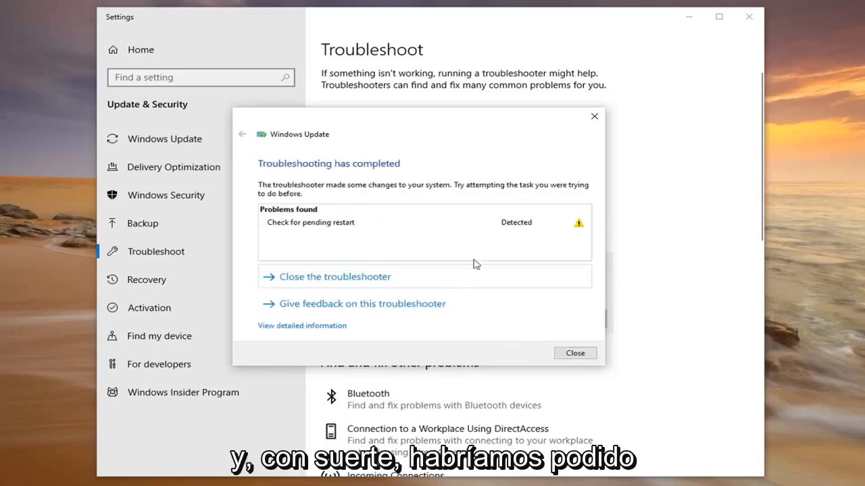
pyautogui.click(575, 353)
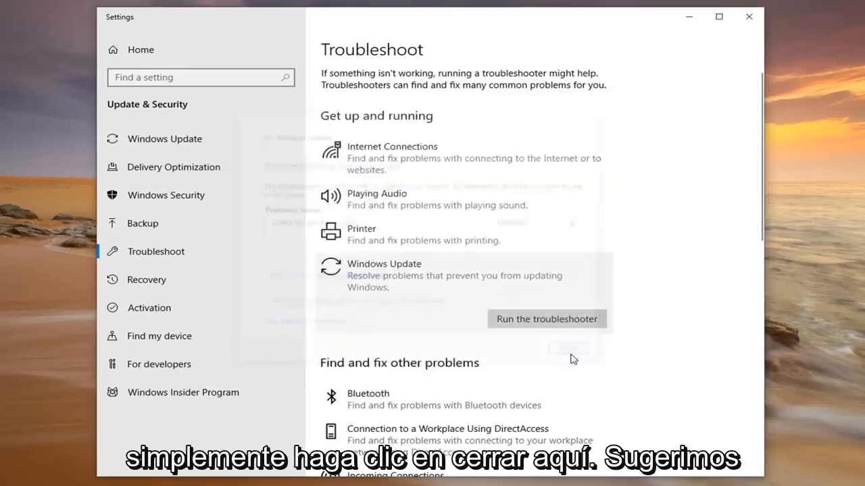
pyautogui.click(748, 16)
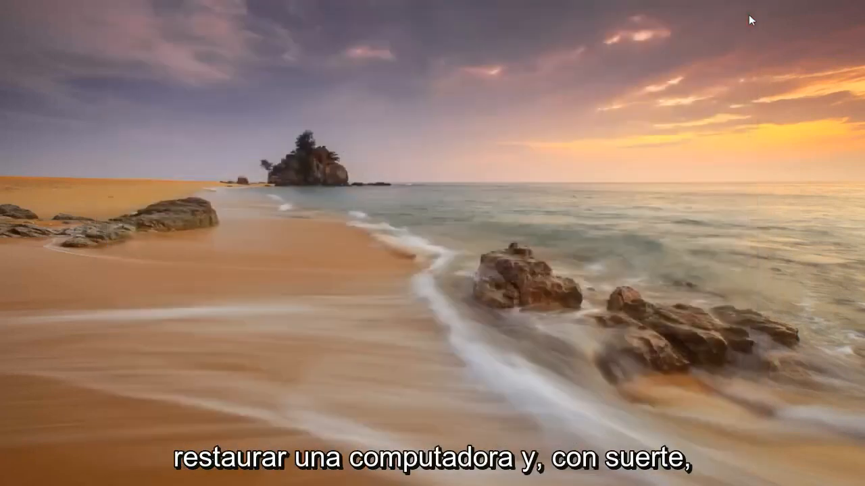